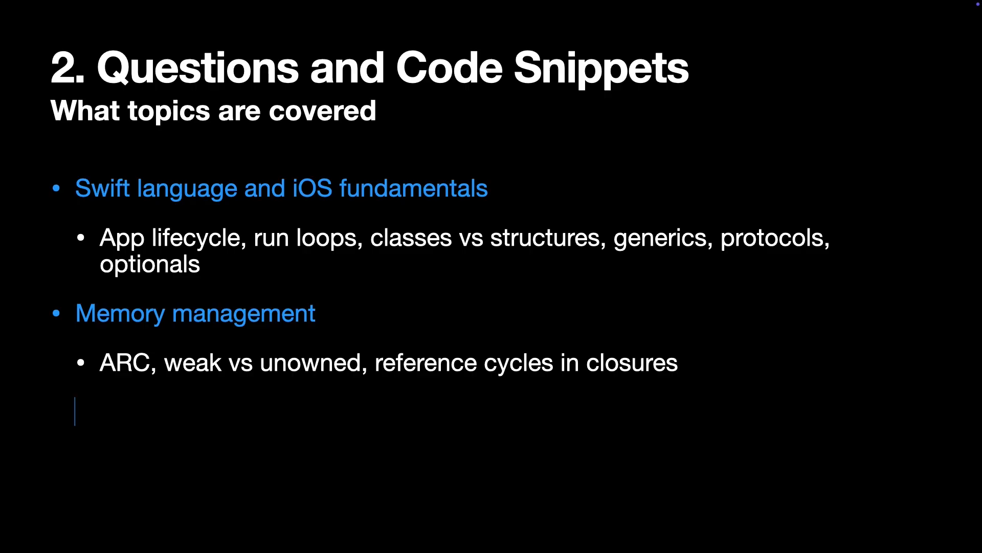
Step: Add the final topic bullet 'UIKit or SwiftUI basics'
type("UIKit or SwiftUI basics")
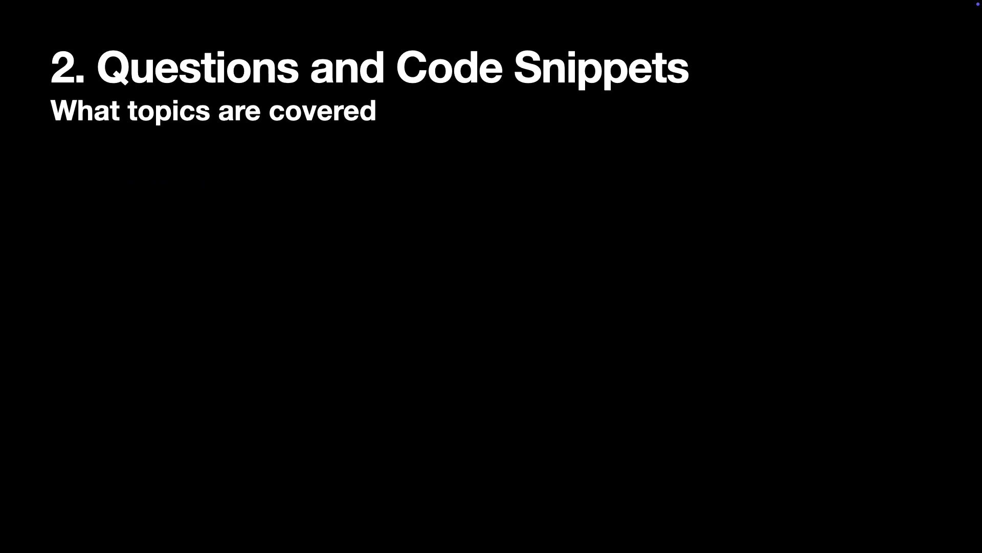
Step: Add the 'Architecture and system design' bullet and the testing, mocking and stubbing topic
type("Architecture and system design")
type("Unit tests, UI tests, dependency injection for t")
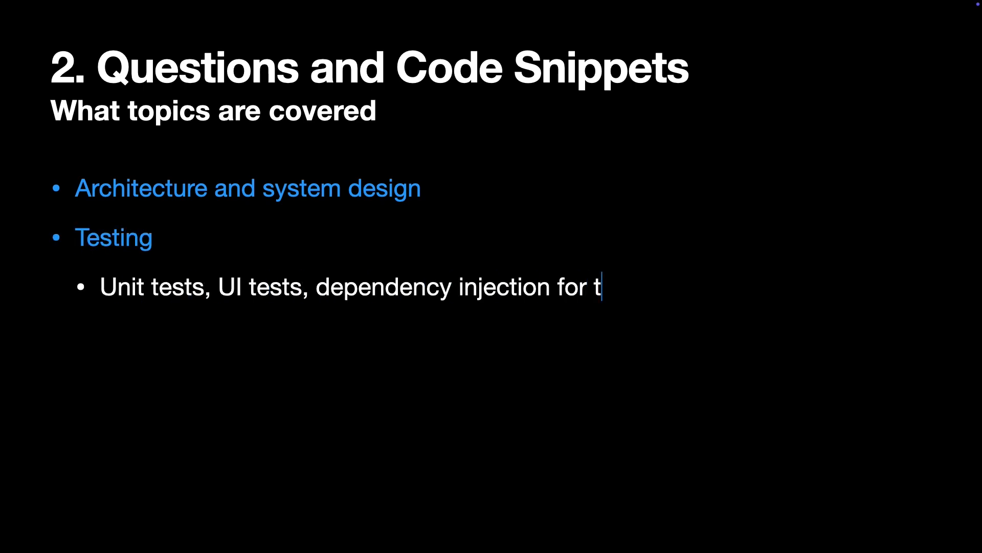
type("esting, mocking and stubbing")
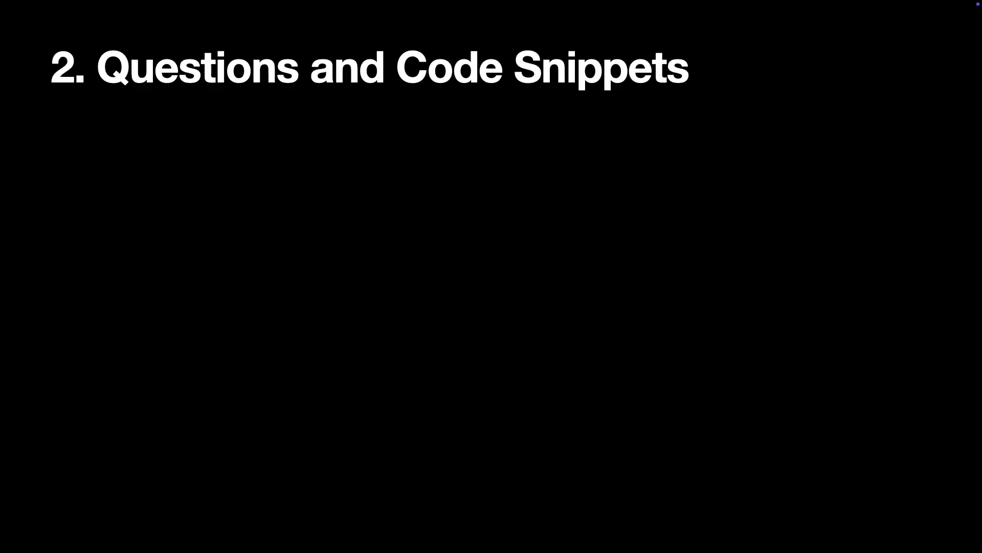
Step: Add subtitle 'Example questions' and the closures retain-cycle question bullet
type("Example questions")
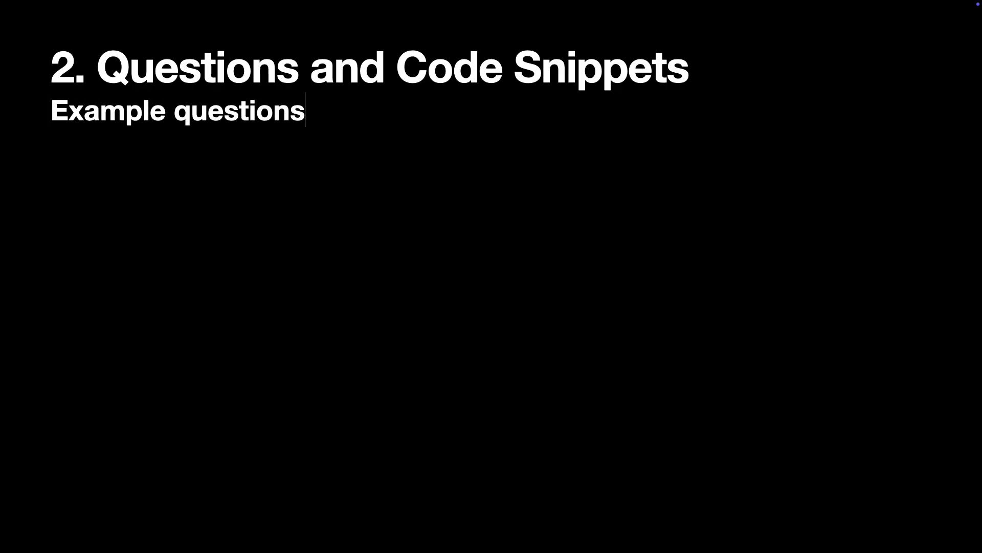
type("How can closures create retain cycles, and how do you avoid them?")
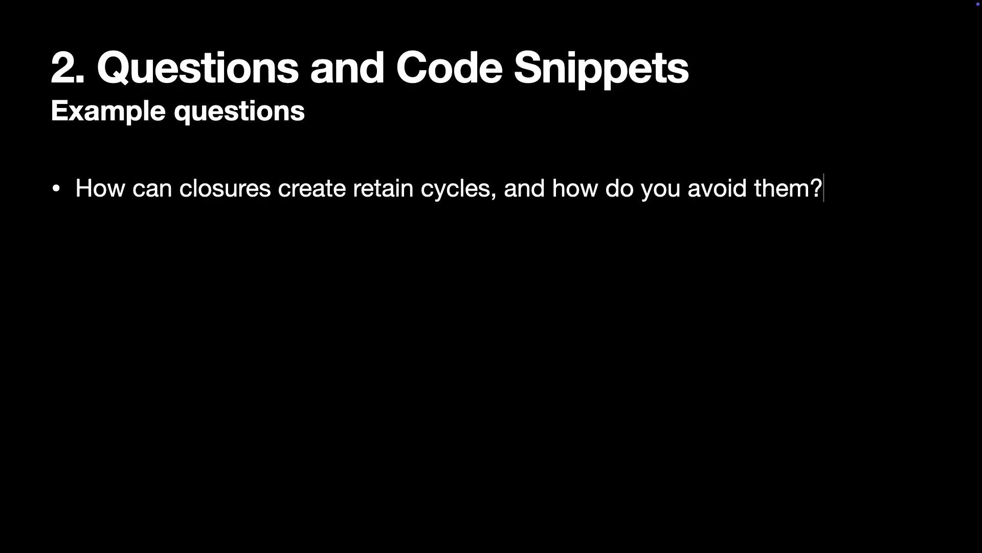
key("enter")
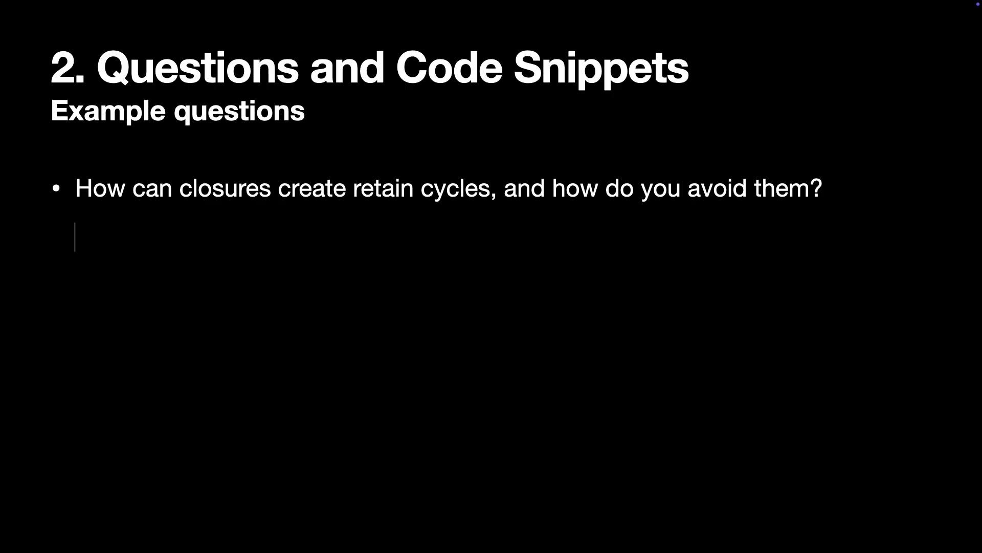
Step: Add question bullets on async/await versus GCD and applying SOLID principles in iOS
type("How does async/await differ from GCD?")
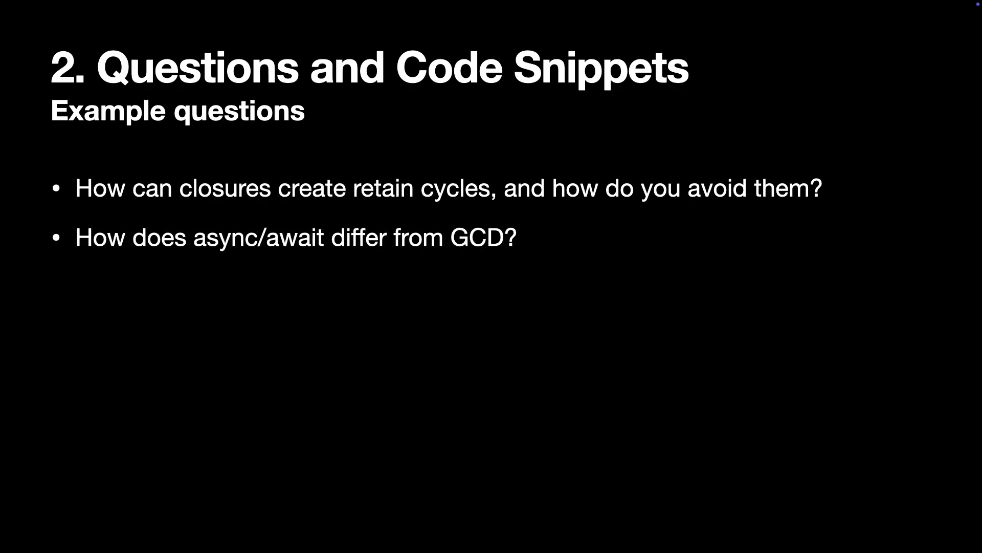
left_click(75, 286)
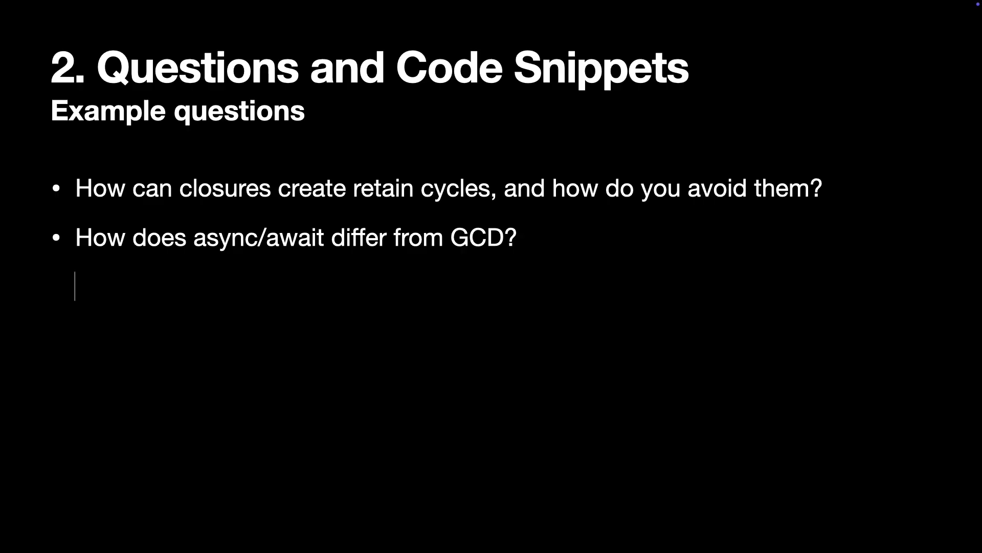
type("What are the SOLID principles, and how do you apply them in iOS?")
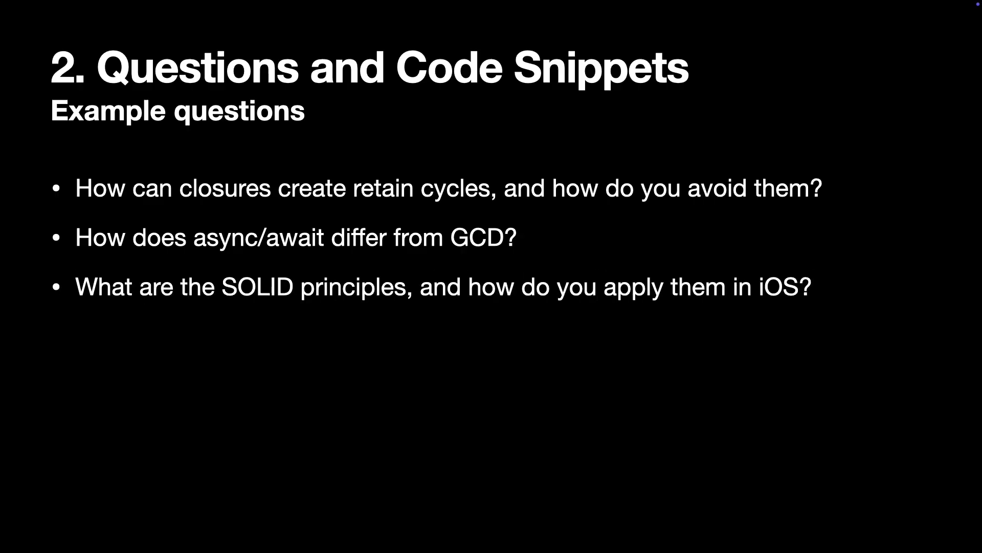